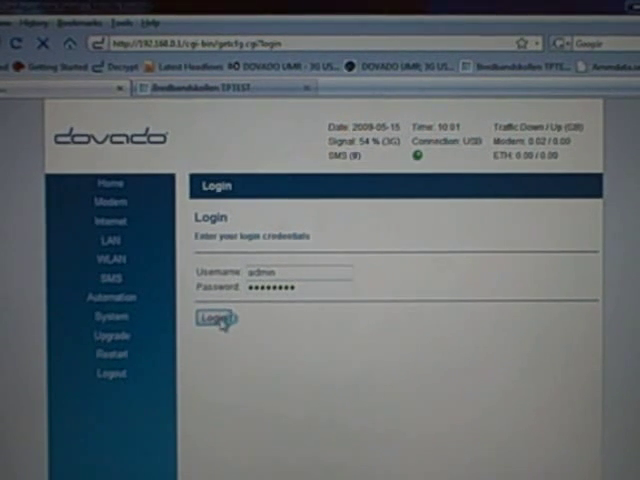
Log in to the Dovado router with the entered username and password
click(214, 320)
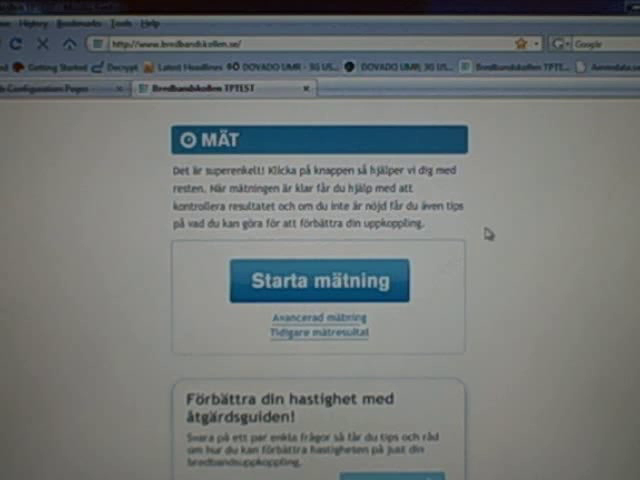
Start the Bredbandskollen broadband speed measurement via 'Starta mätning'
click(320, 280)
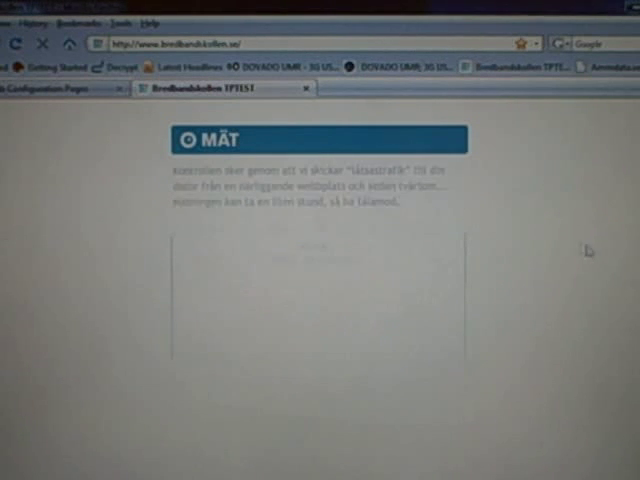